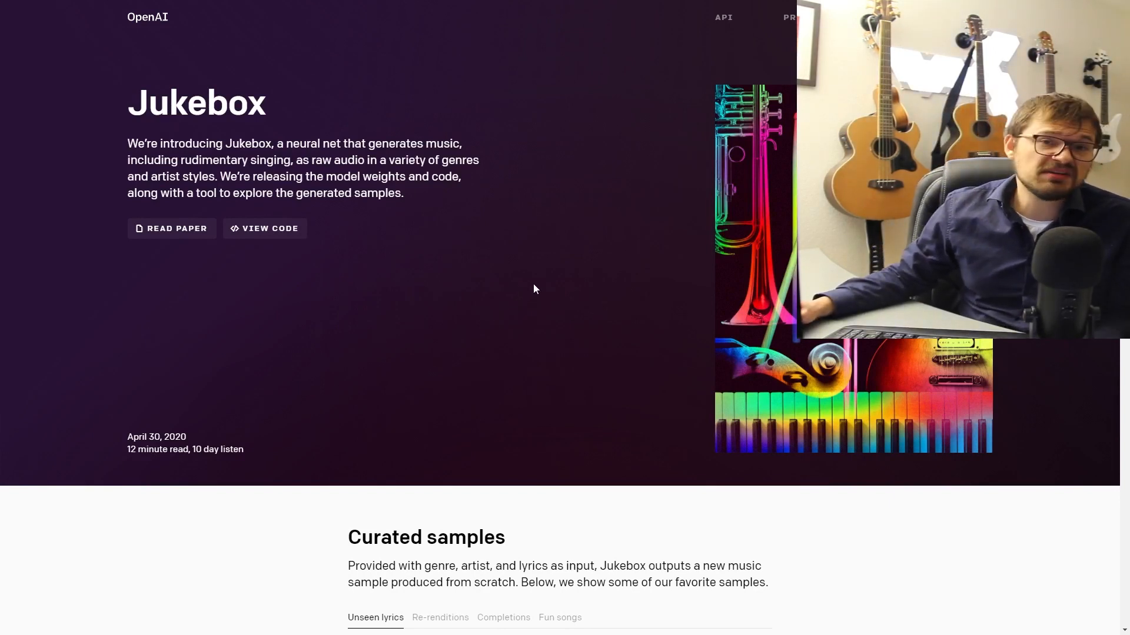
Step: Scroll the Jukebox post past Motivation and Approach to the three-level VQ-VAE diagram
{"action": "scroll", "scroll_direction": "down", "scroll_amount": 3}
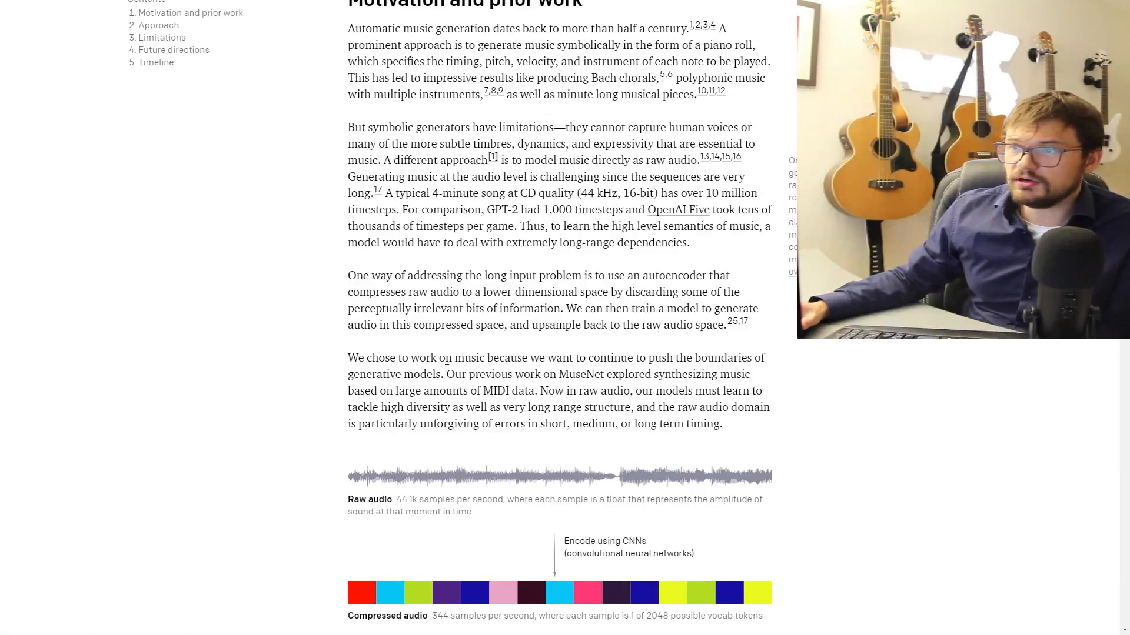
{"action": "scroll", "scroll_direction": "down", "scroll_amount": 3}
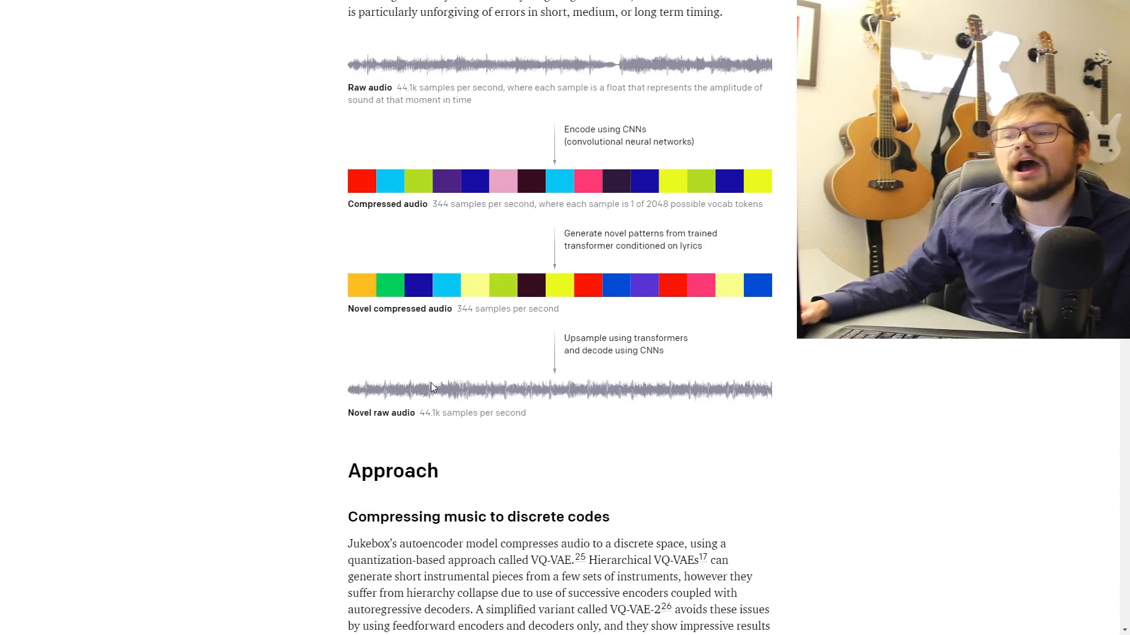
{"action": "scroll", "scroll_direction": "down", "scroll_amount": 3}
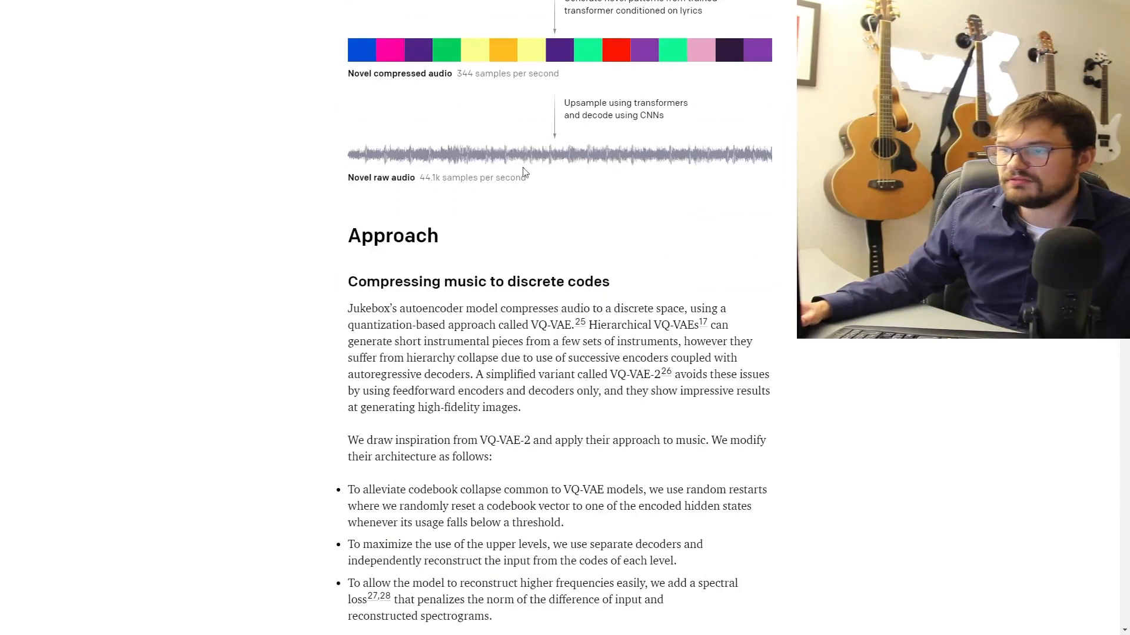
{"action": "scroll", "scroll_direction": "down", "scroll_amount": 3}
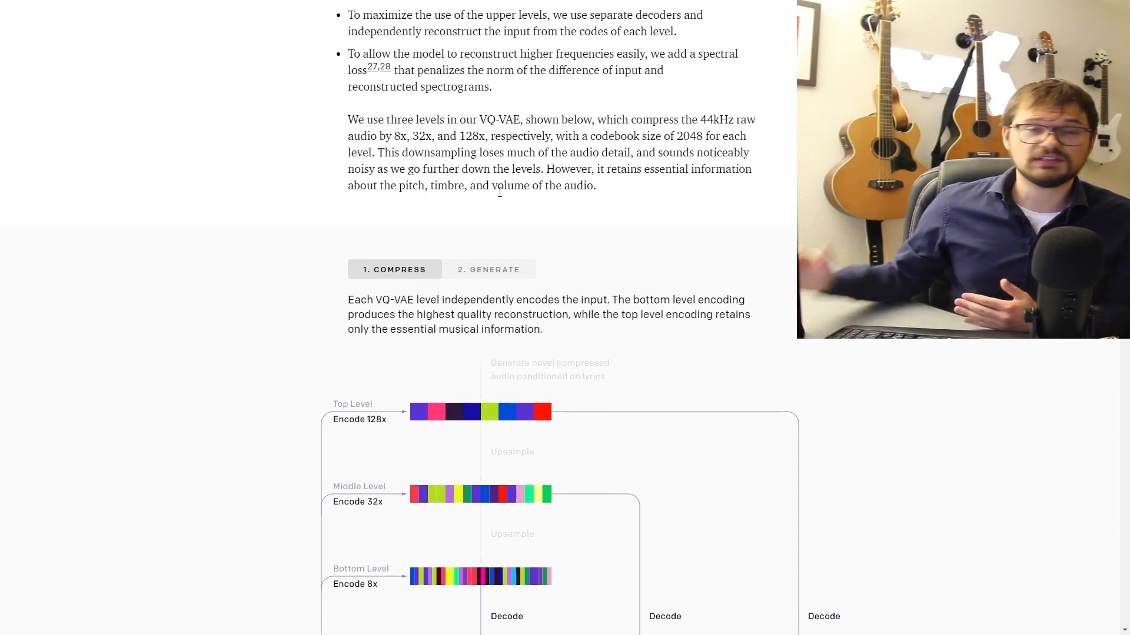
Step: Scroll further down the Jukebox post to the t-SNE map of artists clustered by genre
{"action": "scroll", "scroll_direction": "down", "scroll_amount": 3}
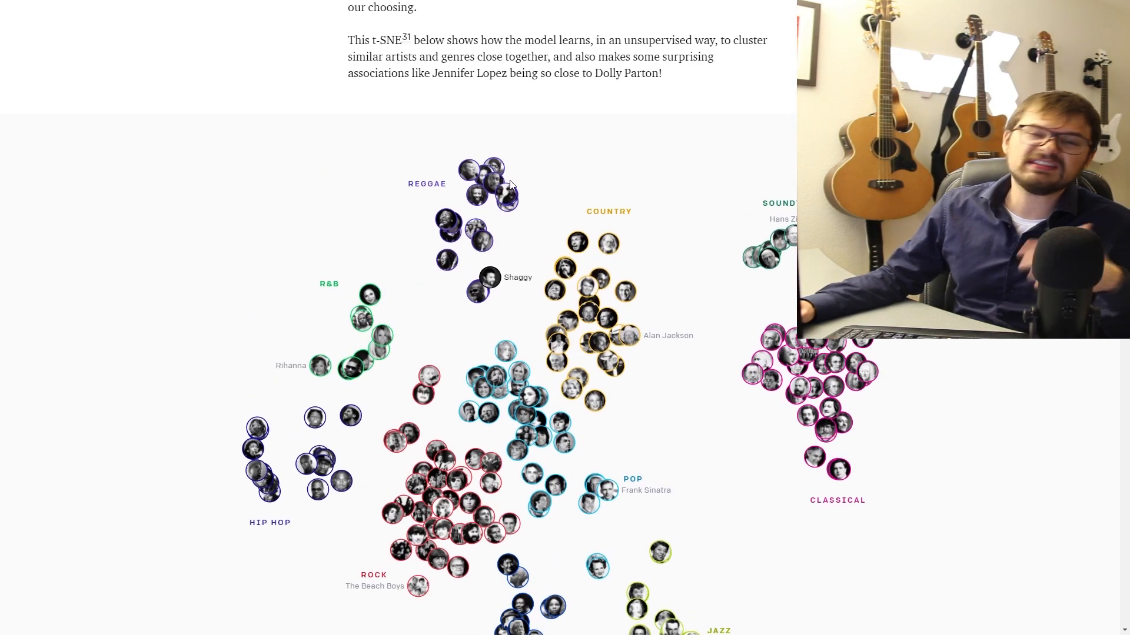
{"action": "mouse_move", "coordinate": [504, 194]}
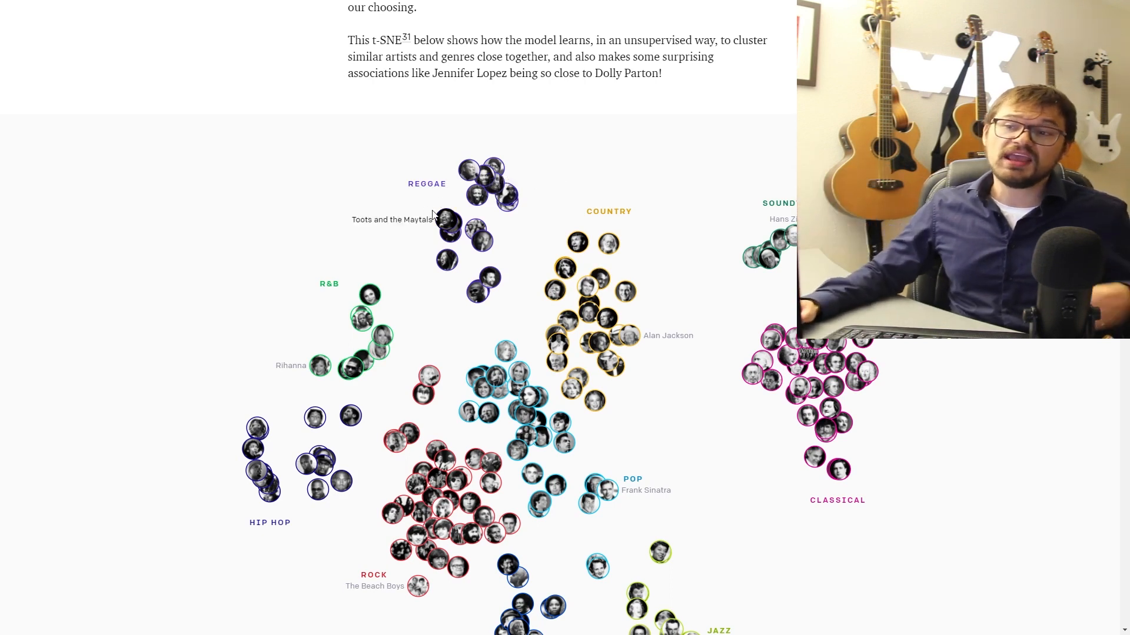
{"action": "scroll", "scroll_direction": "down", "scroll_amount": 3}
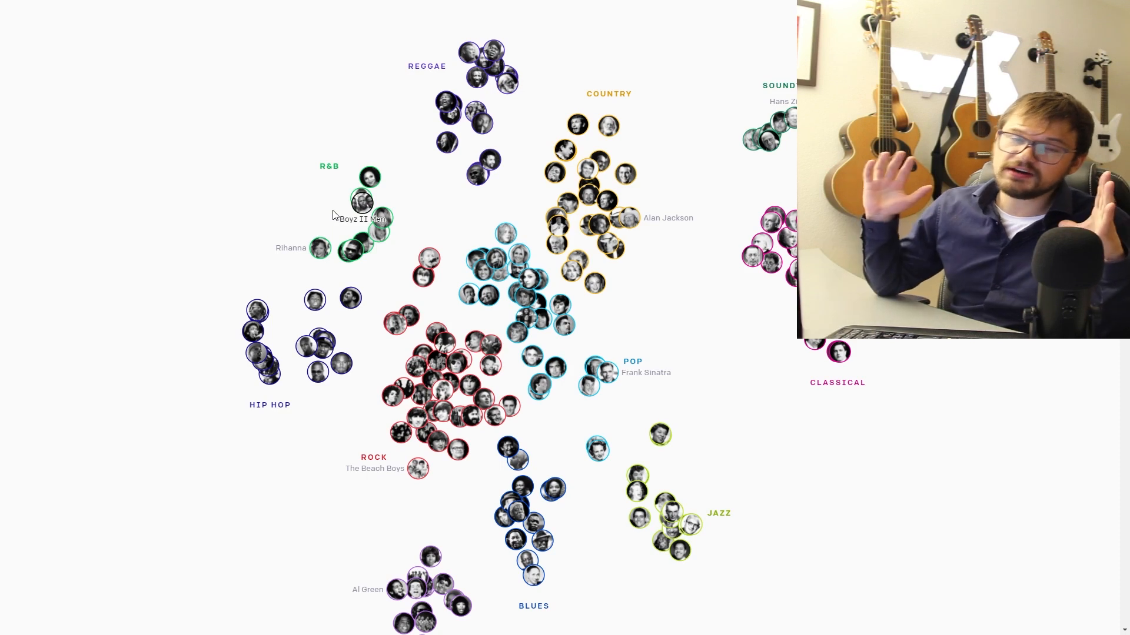
{"action": "mouse_move", "coordinate": [380, 218]}
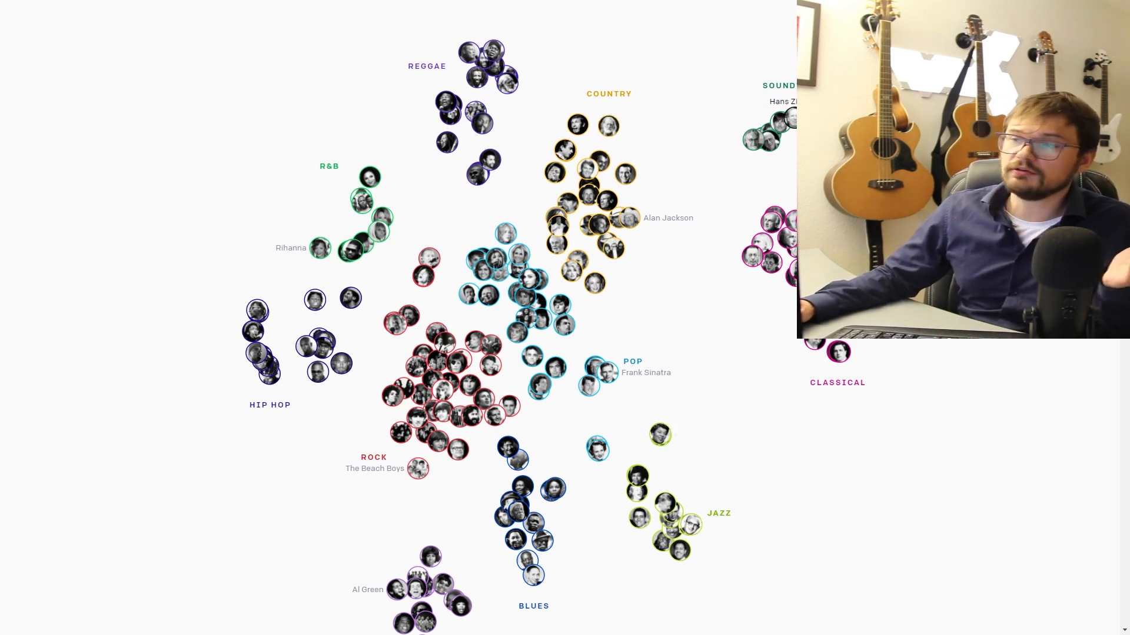
{"action": "scroll", "scroll_direction": "down", "scroll_amount": 3}
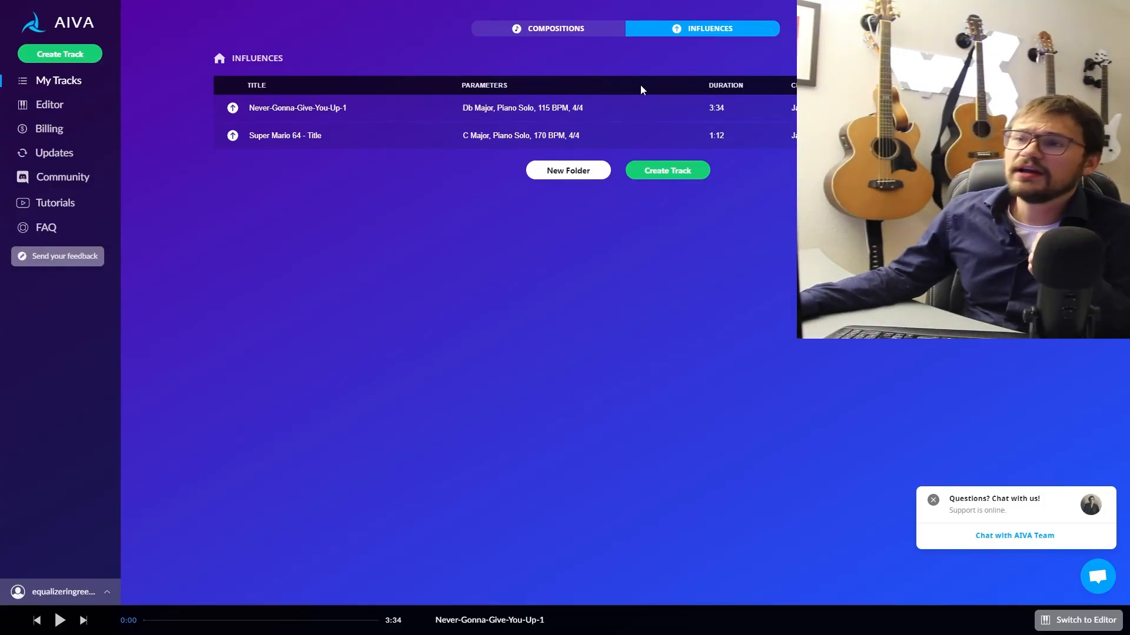
{"action": "mouse_move", "coordinate": [233, 107]}
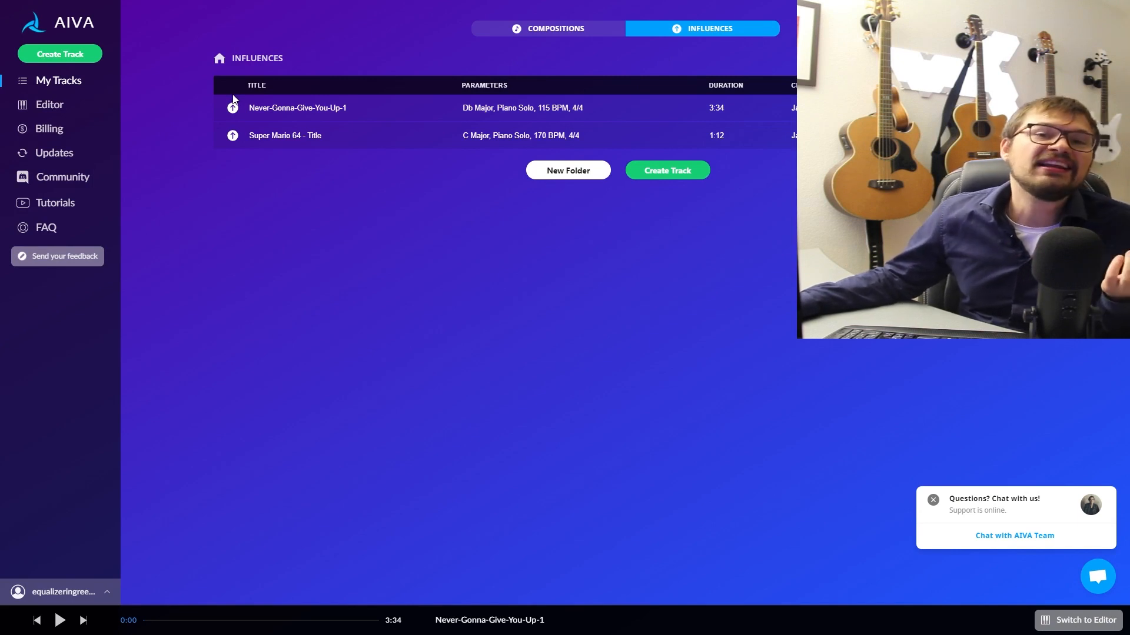
{"action": "mouse_move", "coordinate": [634, 10]}
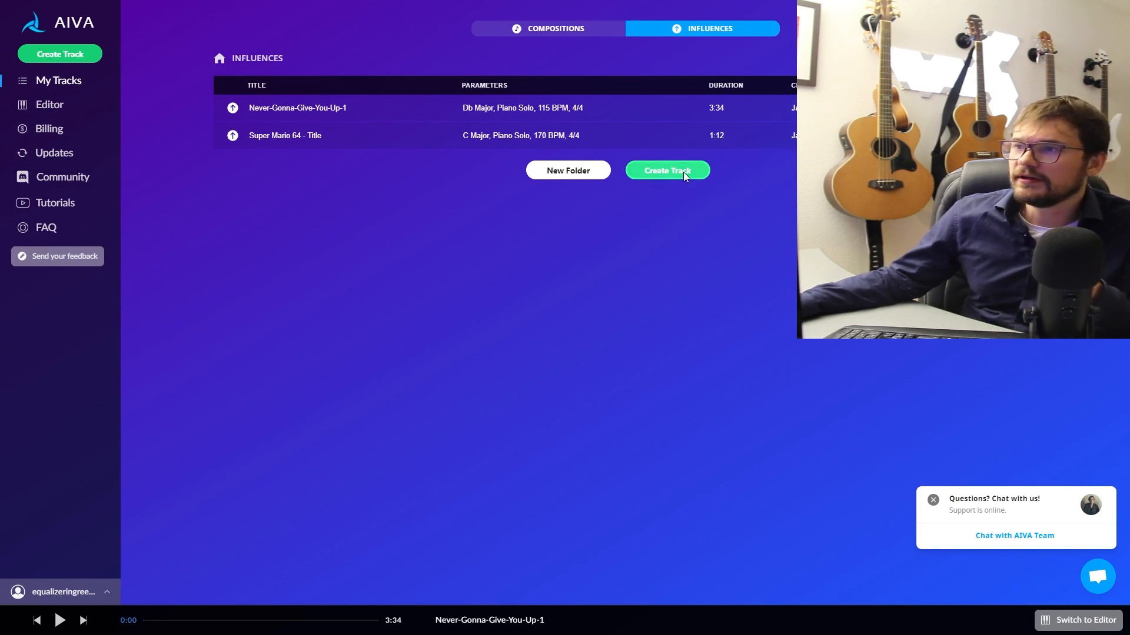
Step: Start a new track, browse preset styles, and pick Cyberpunk for Never-Gonna-Give-You-Up-1
{"action": "left_click", "coordinate": [665, 170]}
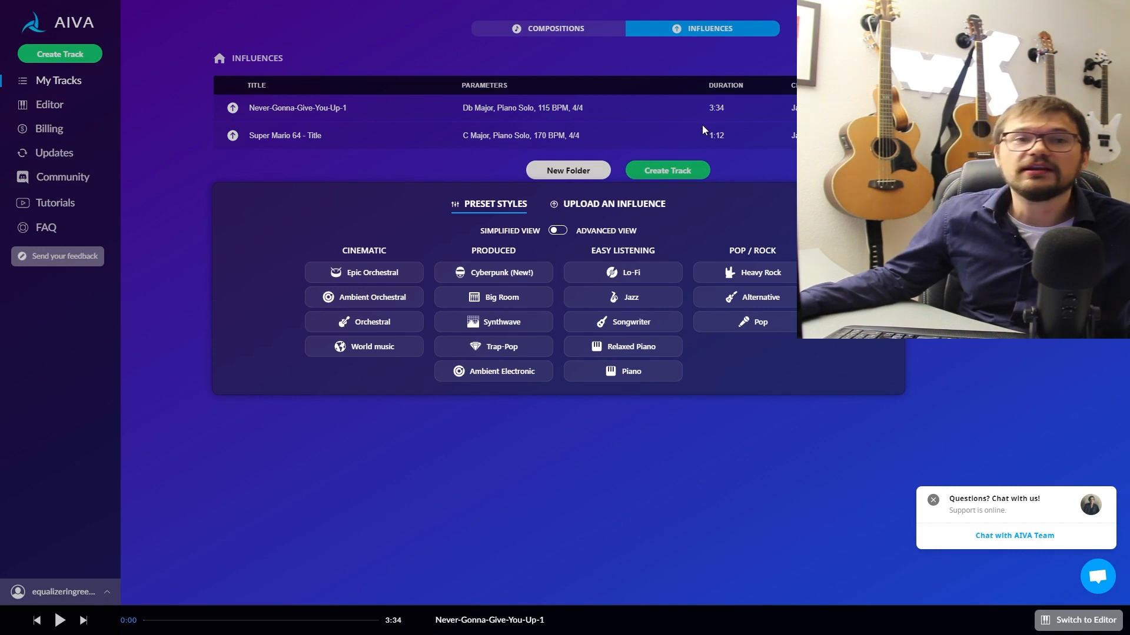
{"action": "left_click", "coordinate": [494, 272]}
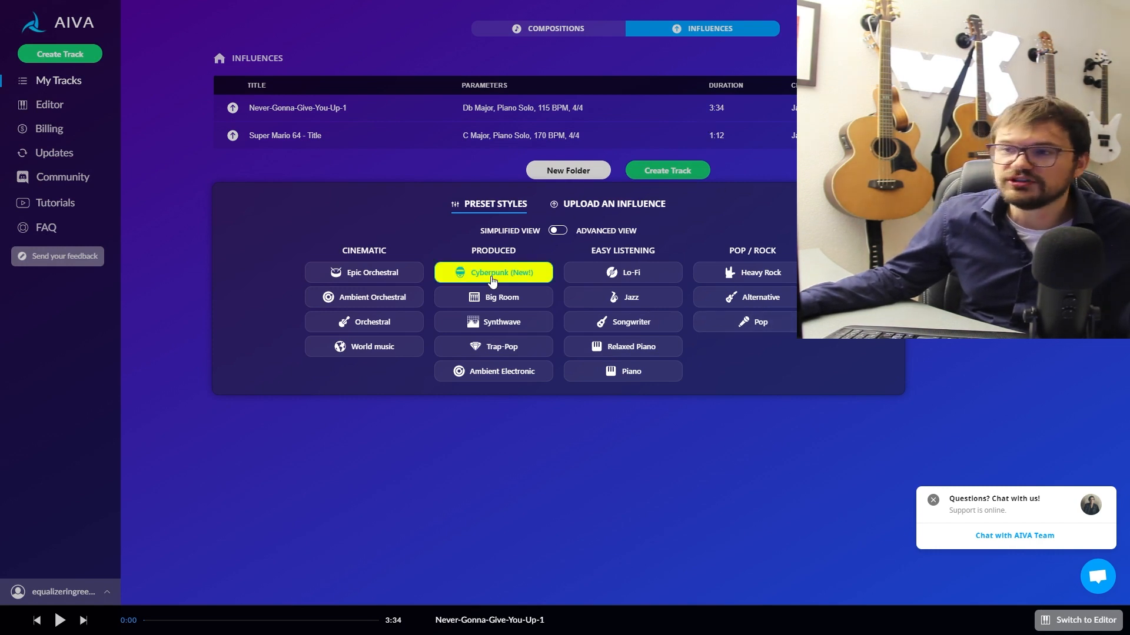
{"action": "left_click", "coordinate": [612, 204]}
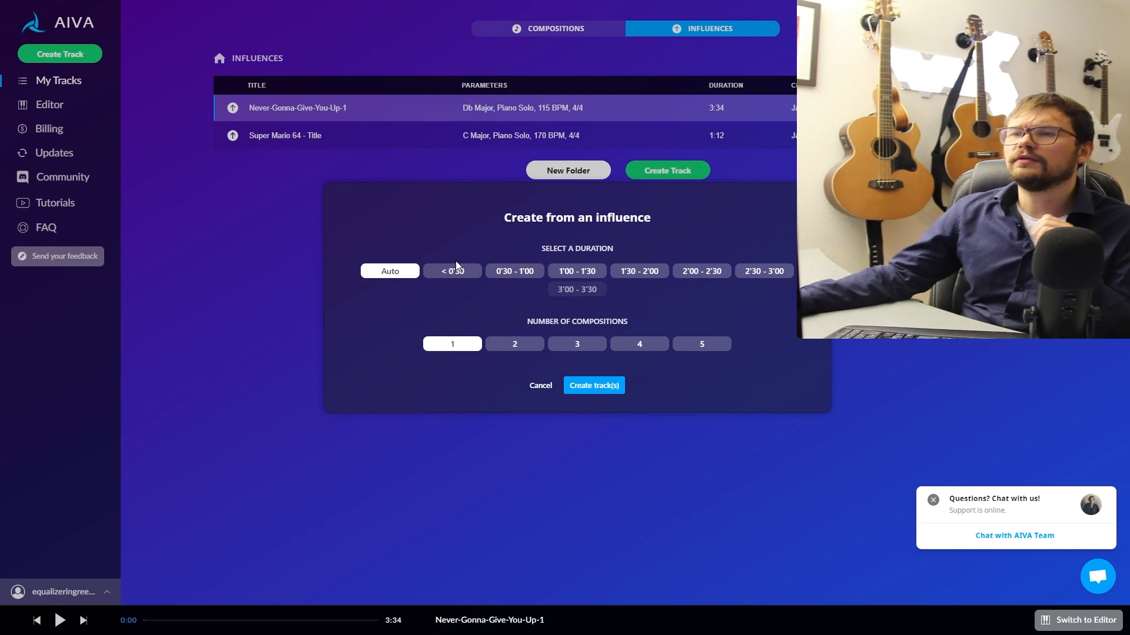
Step: Select the under-30-second duration, cancel the influence dialog, and go to Compositions
{"action": "left_click", "coordinate": [452, 271]}
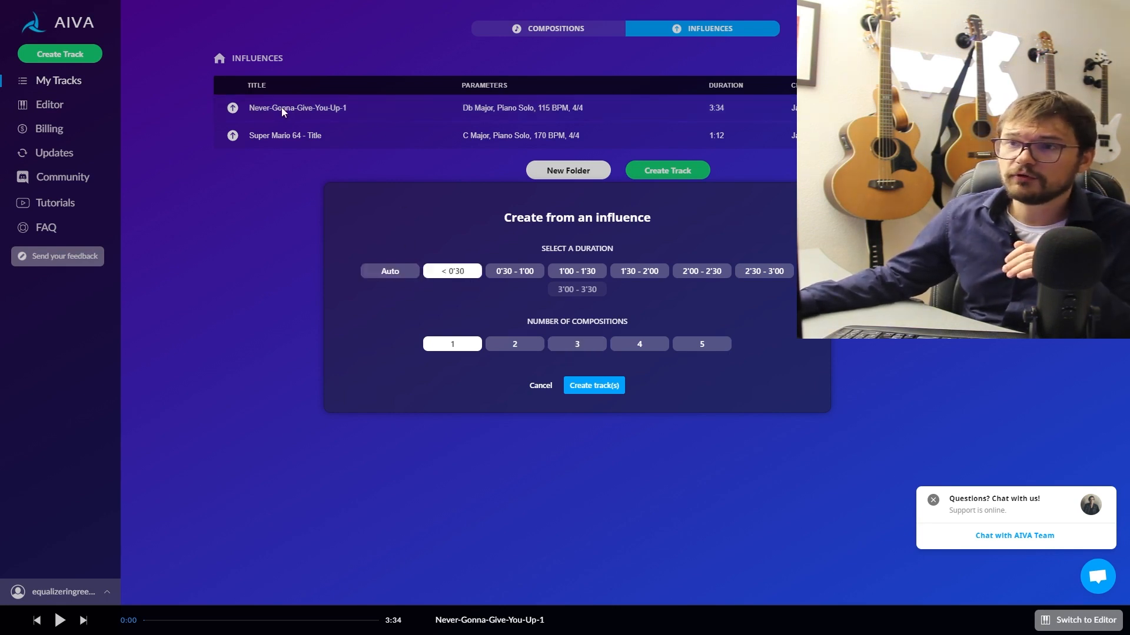
{"action": "mouse_move", "coordinate": [685, 359]}
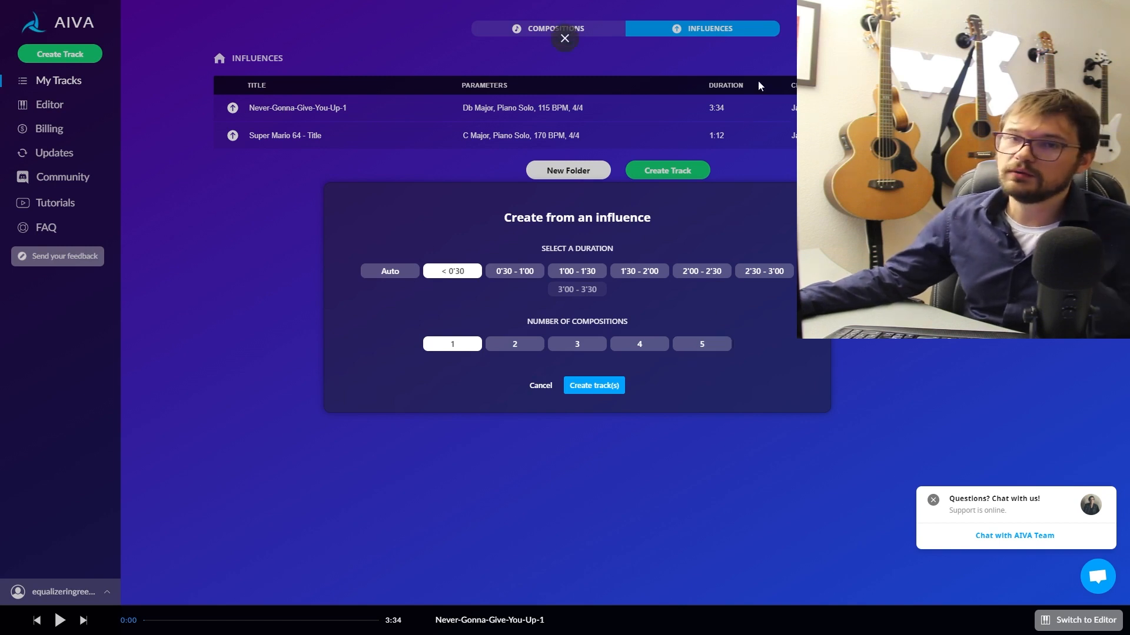
{"action": "left_click", "coordinate": [565, 38]}
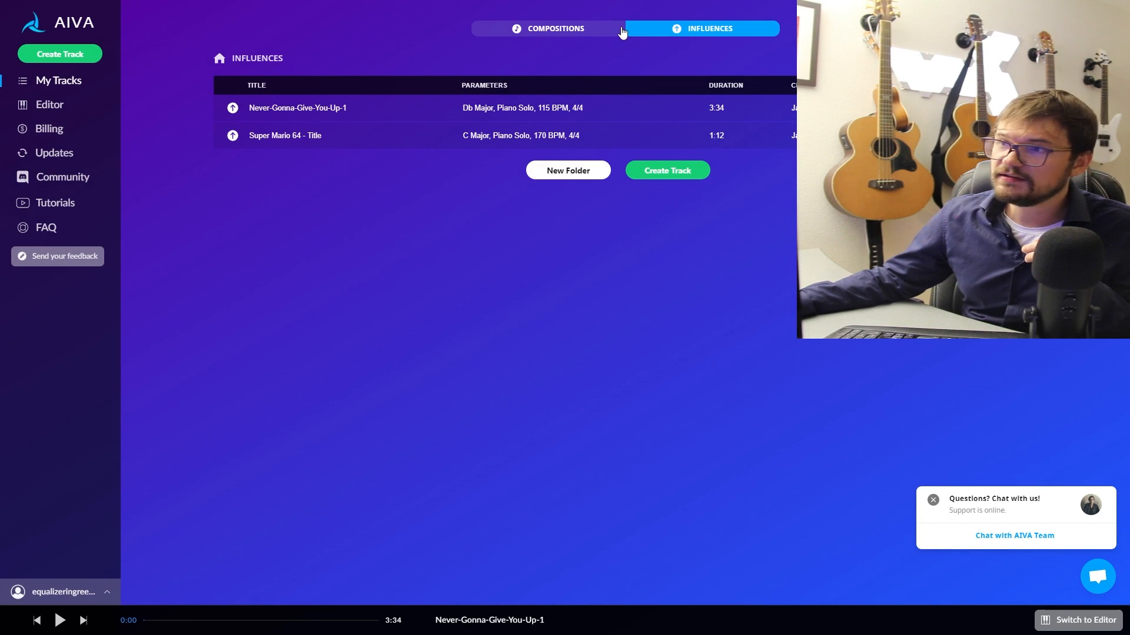
{"action": "left_click", "coordinate": [555, 29]}
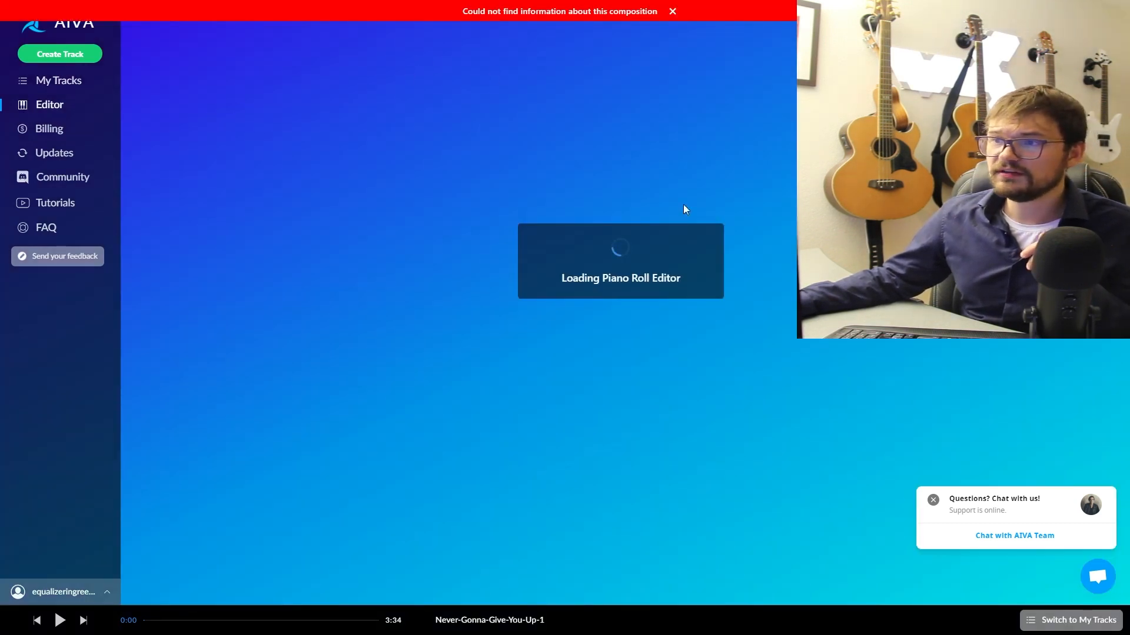
{"action": "mouse_move", "coordinate": [246, 131]}
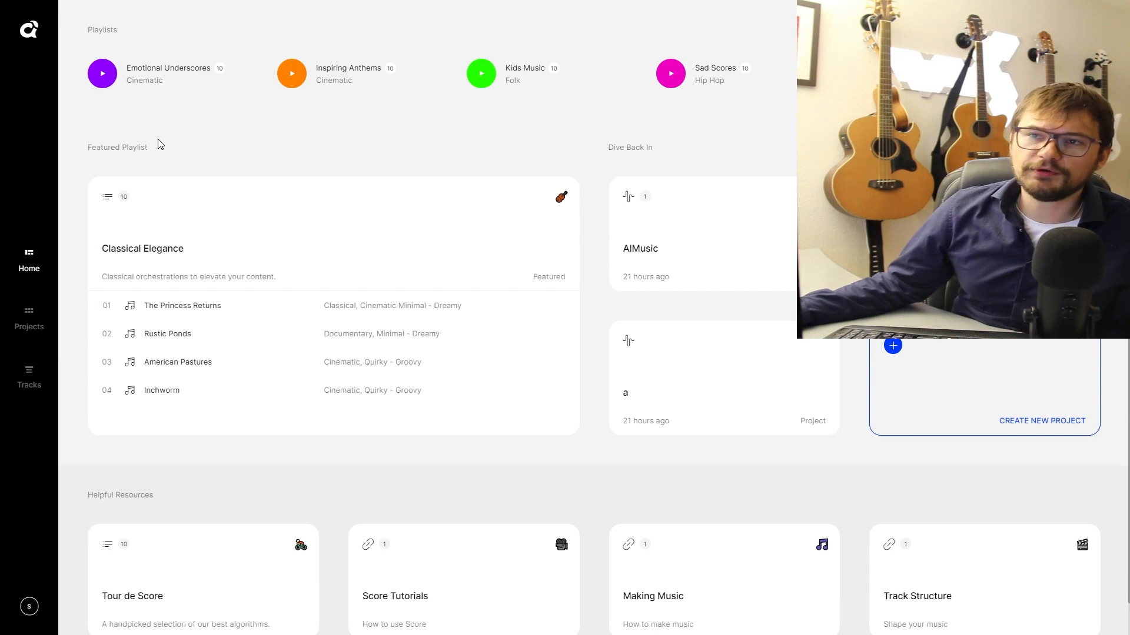
{"action": "mouse_move", "coordinate": [170, 141]}
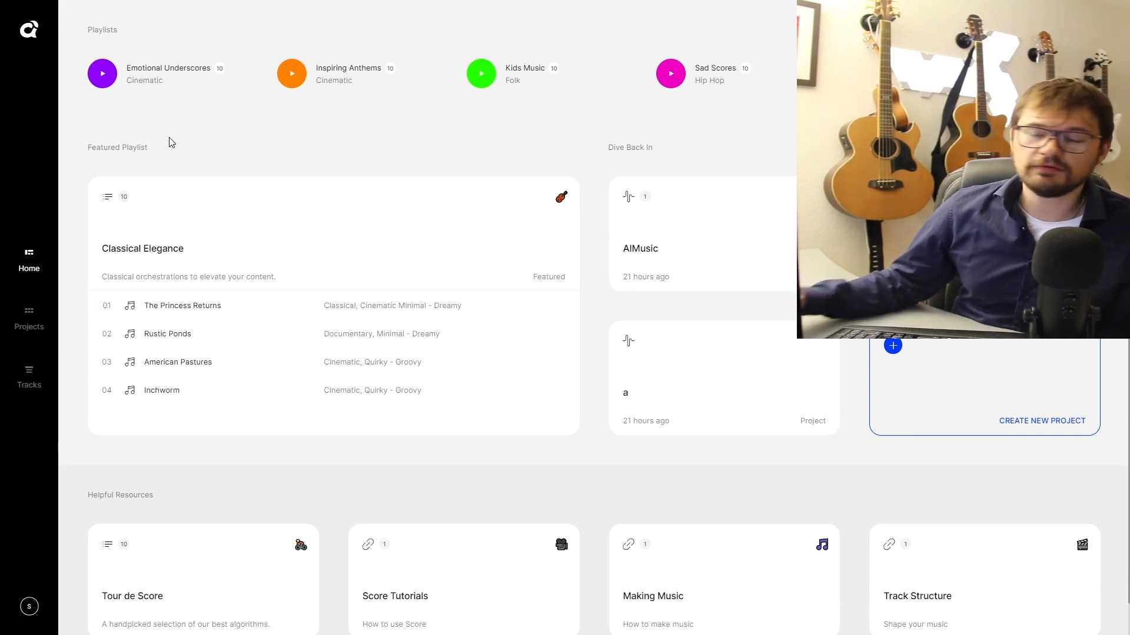
{"action": "mouse_move", "coordinate": [176, 142]}
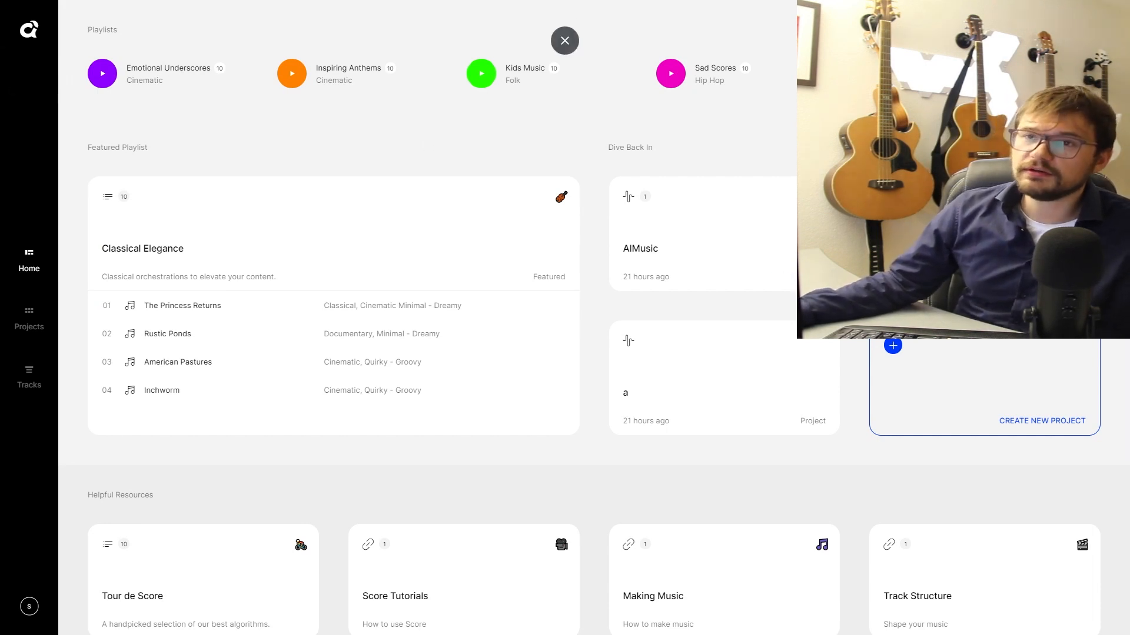
{"action": "mouse_move", "coordinate": [983, 373]}
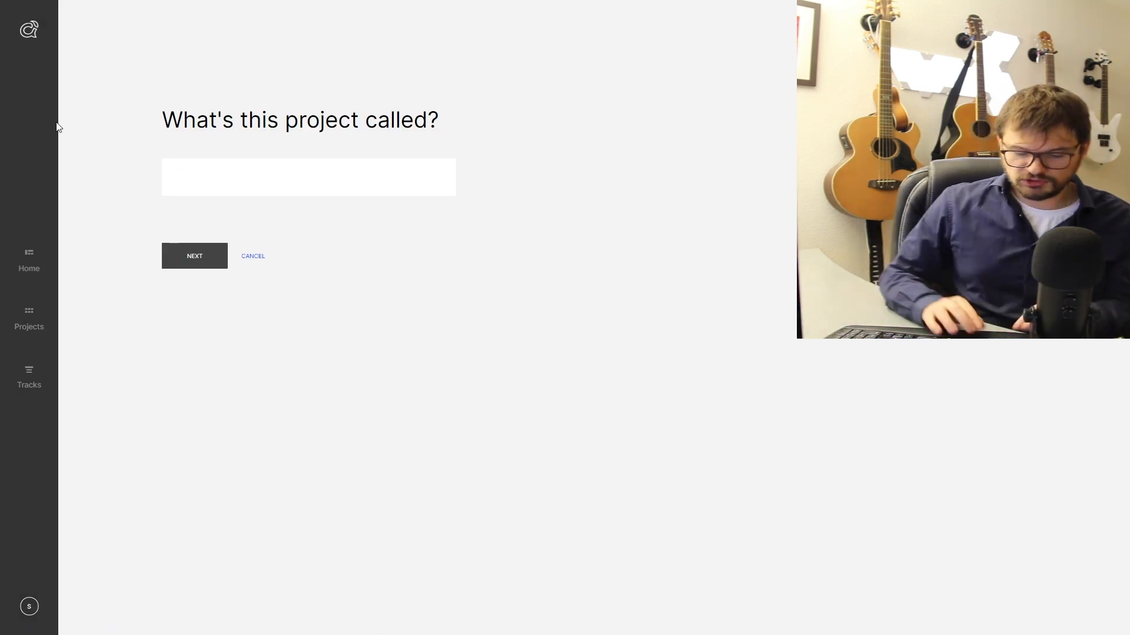
Step: Select the project name field to name the new project 'ai'
{"action": "left_click", "coordinate": [193, 256]}
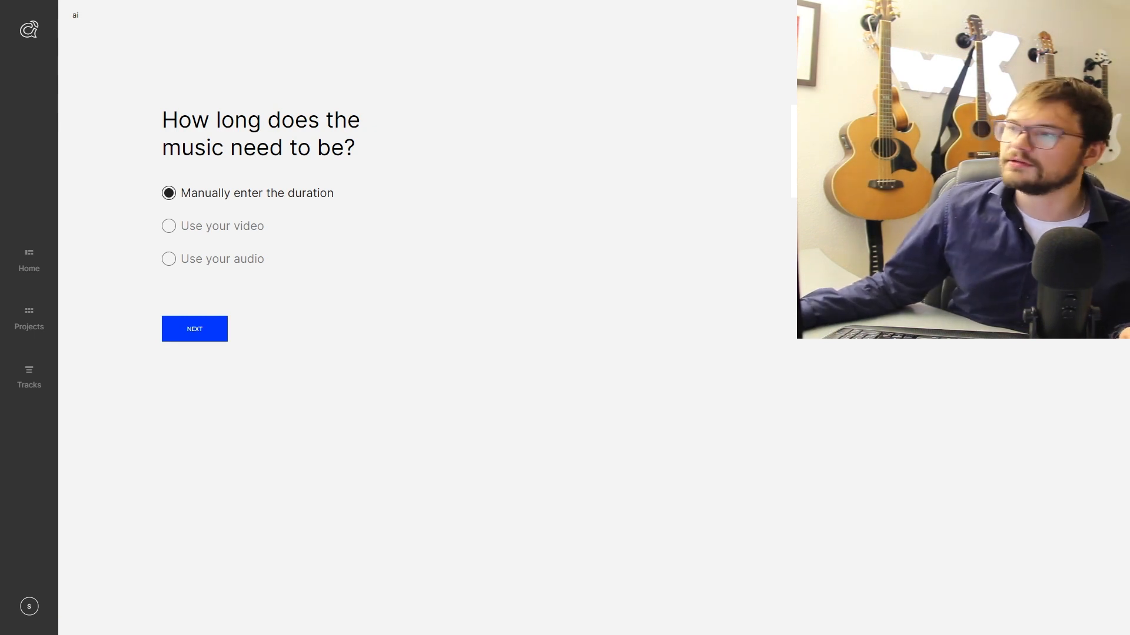
{"action": "mouse_move", "coordinate": [573, 349]}
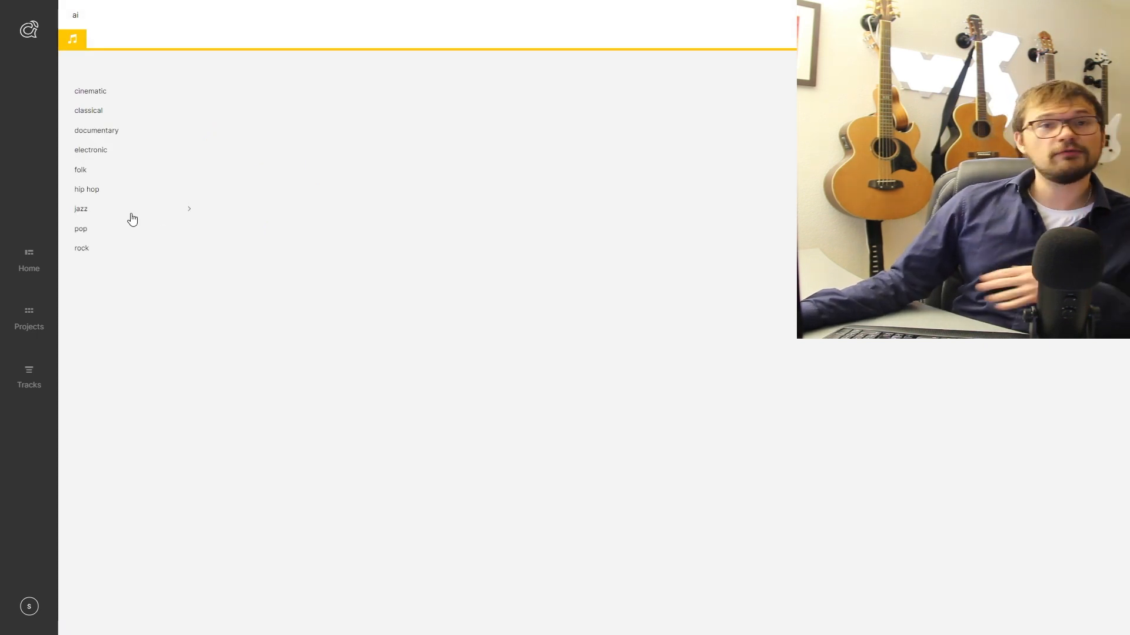
{"action": "mouse_move", "coordinate": [90, 99]}
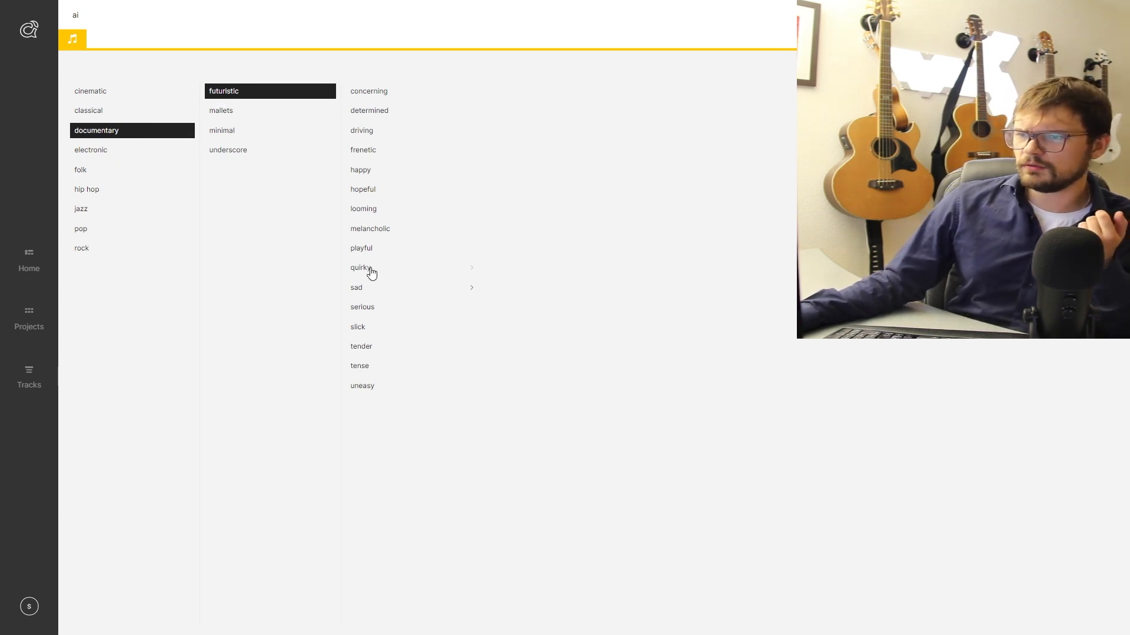
Step: Pick the playful mood and add the Forks and Knives track to the project
{"action": "left_click", "coordinate": [361, 248]}
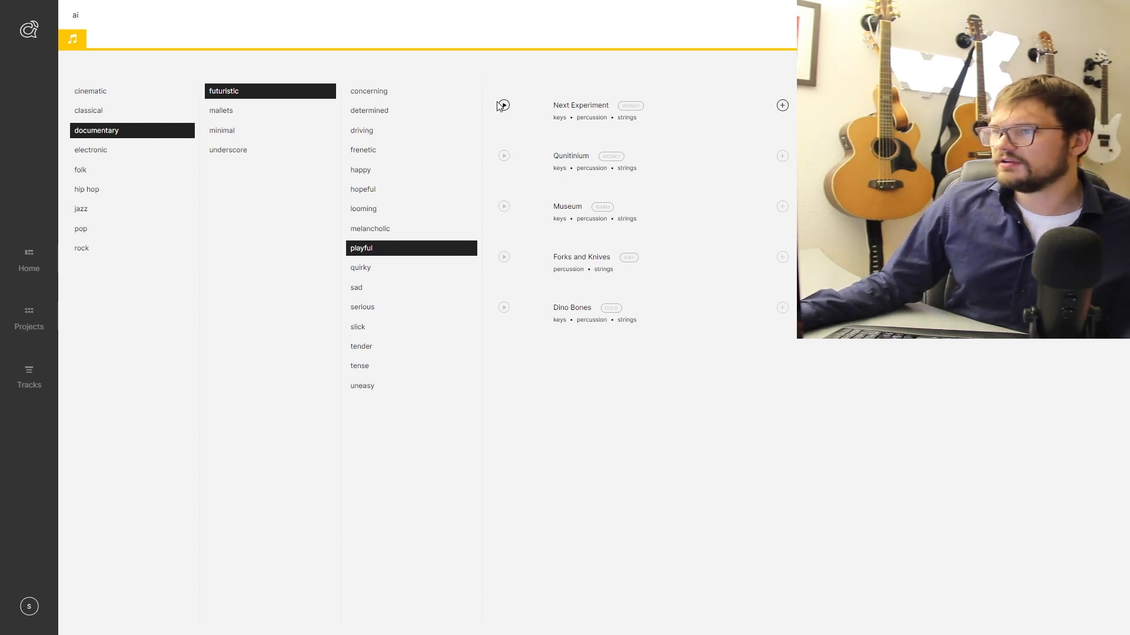
{"action": "mouse_move", "coordinate": [504, 257]}
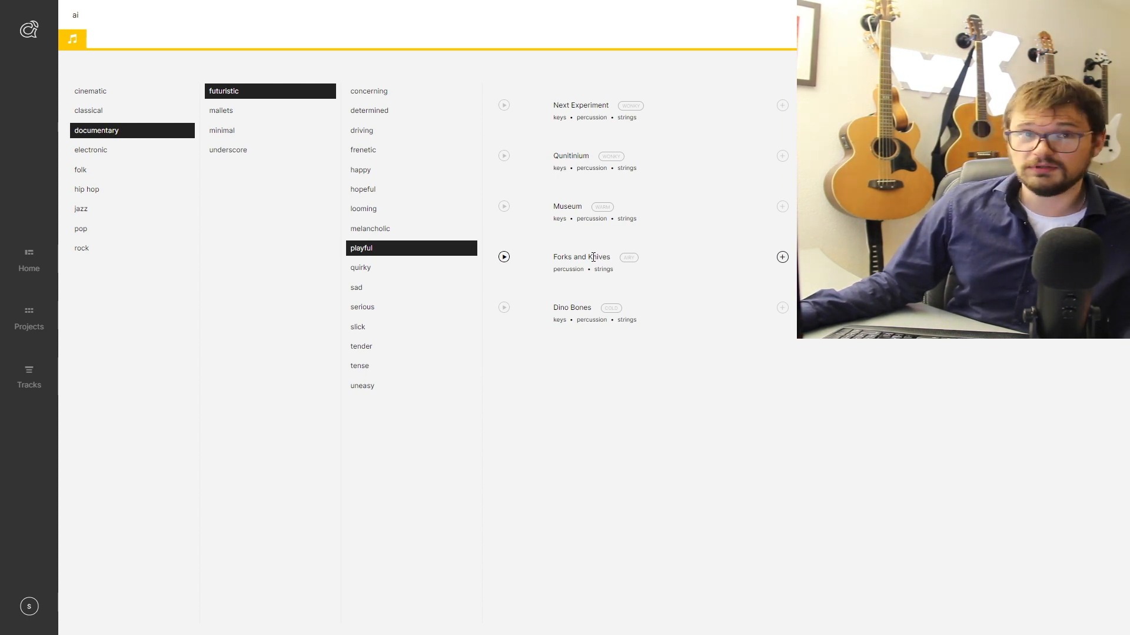
{"action": "left_click", "coordinate": [782, 257]}
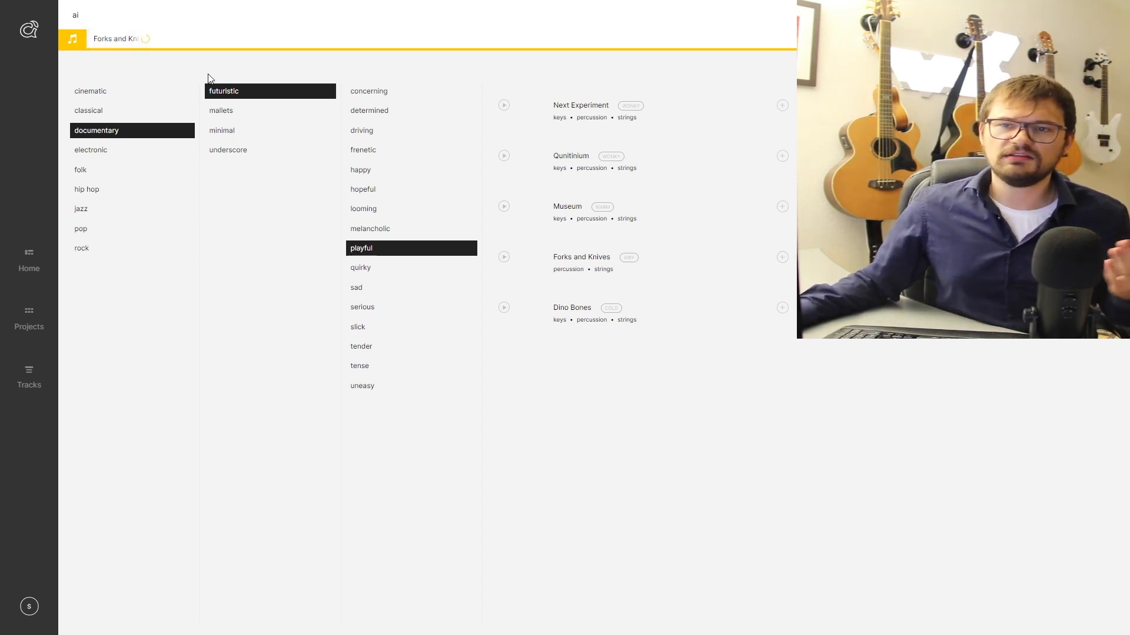
{"action": "mouse_move", "coordinate": [29, 311]}
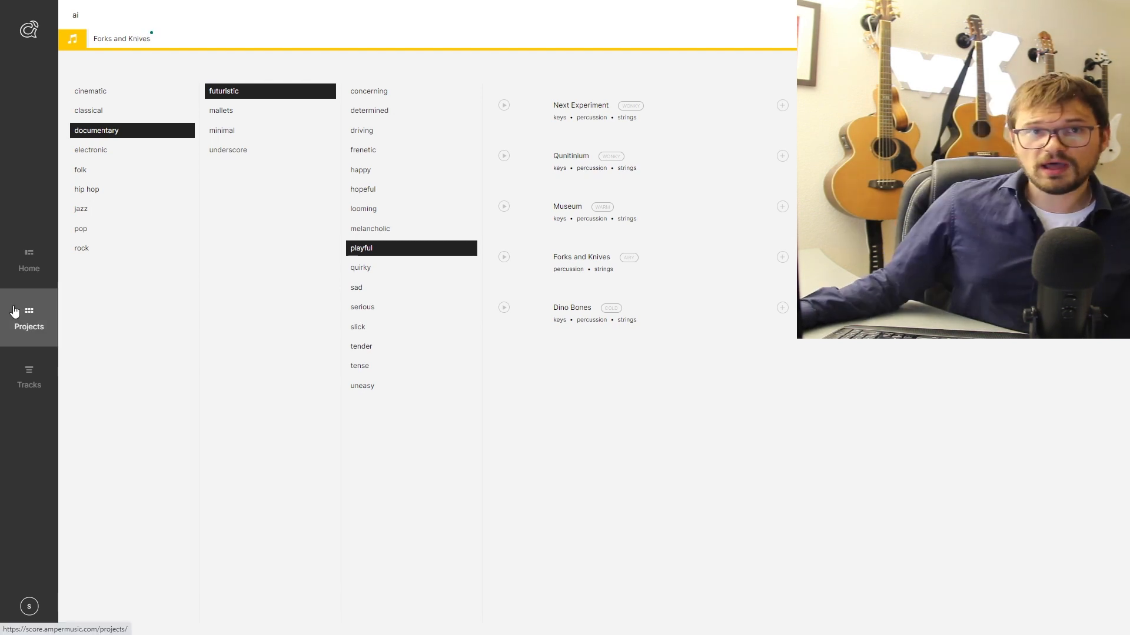
Step: Open Projects, then Tracks, to list Forks and Knives under project ai
{"action": "left_click", "coordinate": [29, 318]}
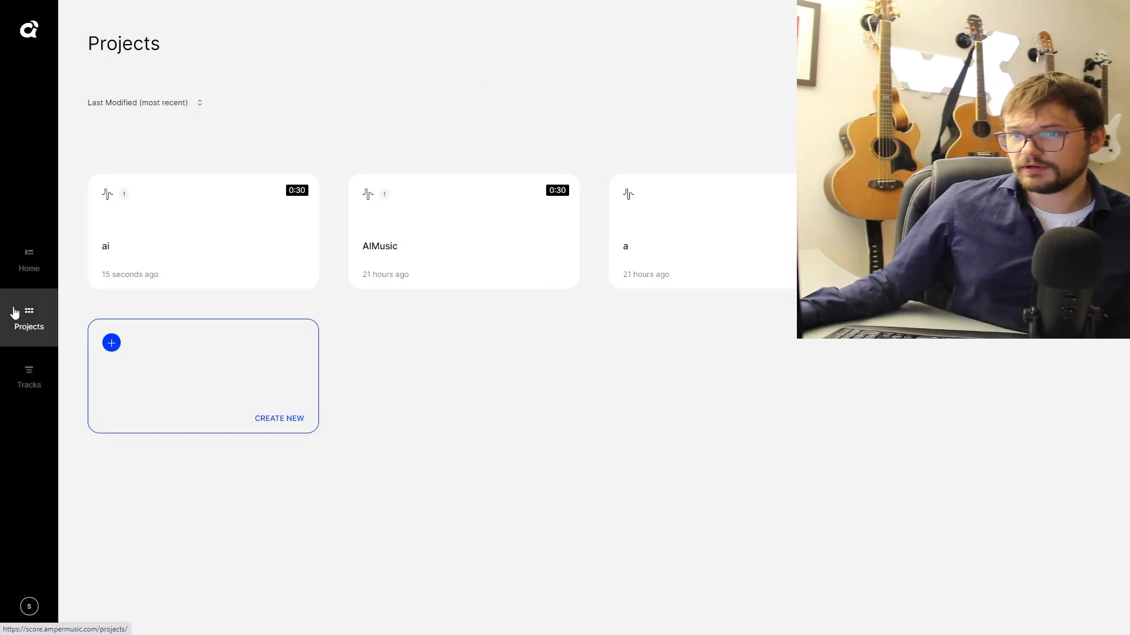
{"action": "left_click", "coordinate": [29, 378]}
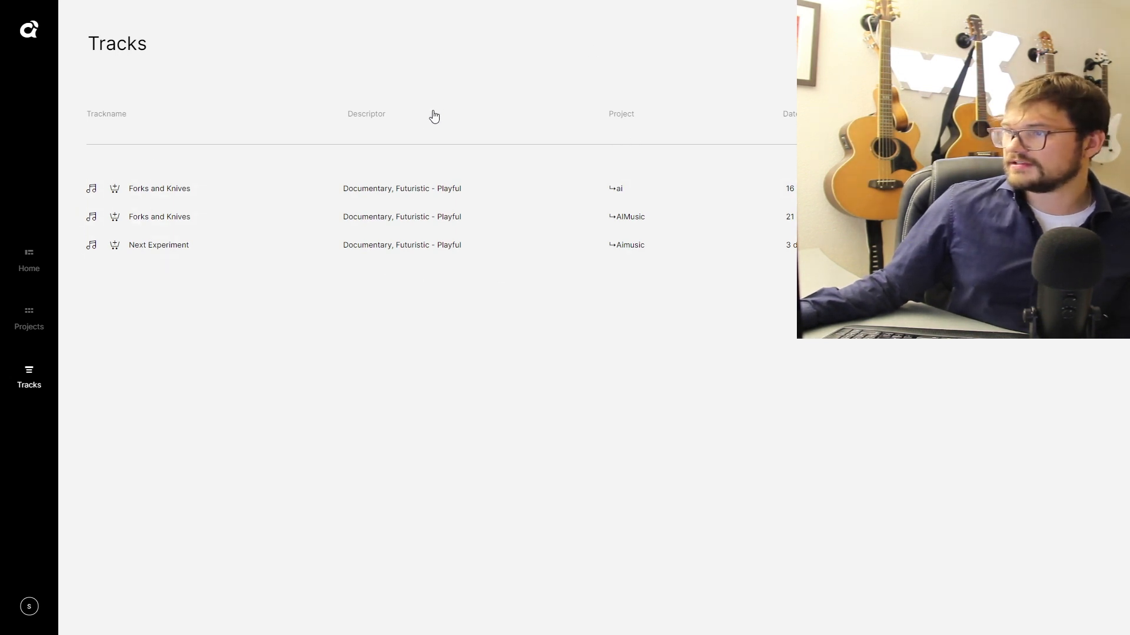
{"action": "mouse_move", "coordinate": [416, 134]}
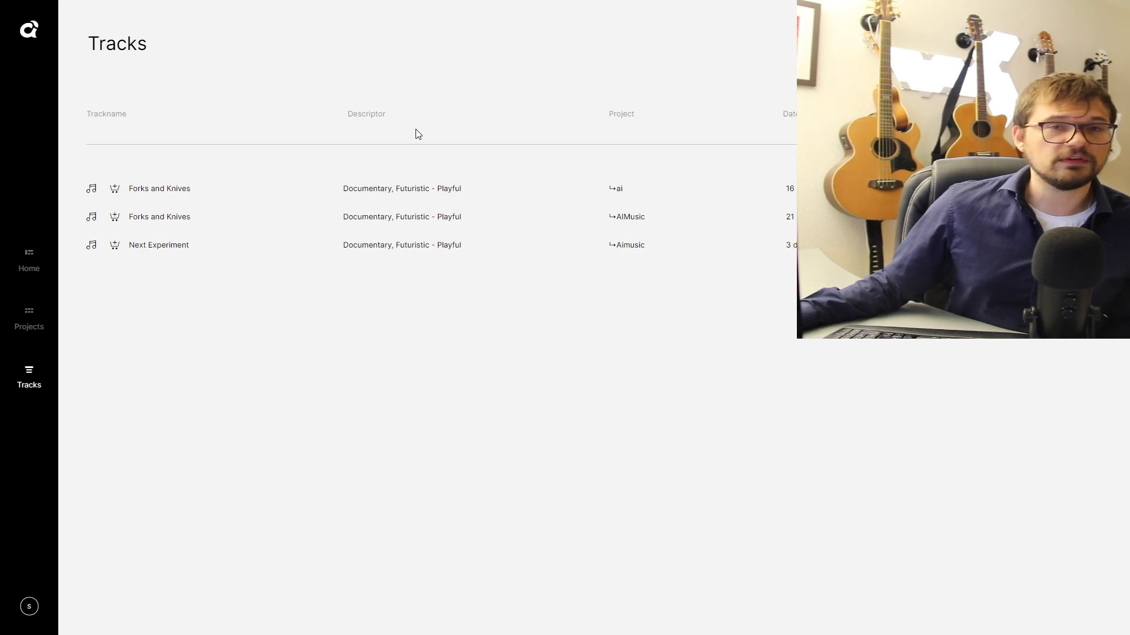
{"action": "mouse_move", "coordinate": [158, 335]}
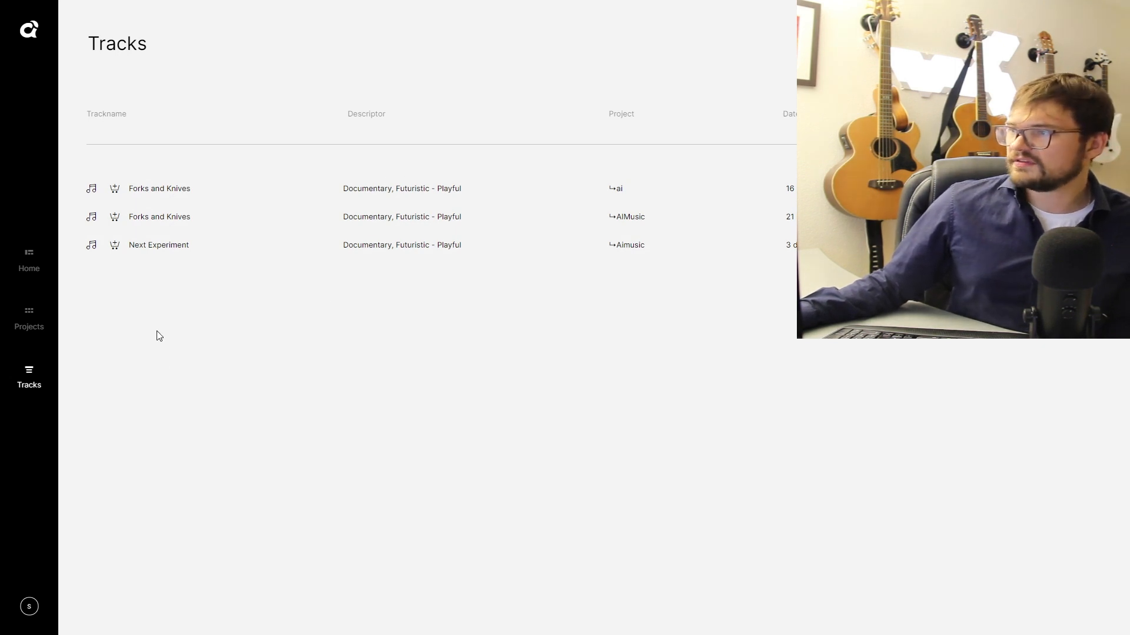
{"action": "mouse_move", "coordinate": [439, 244]}
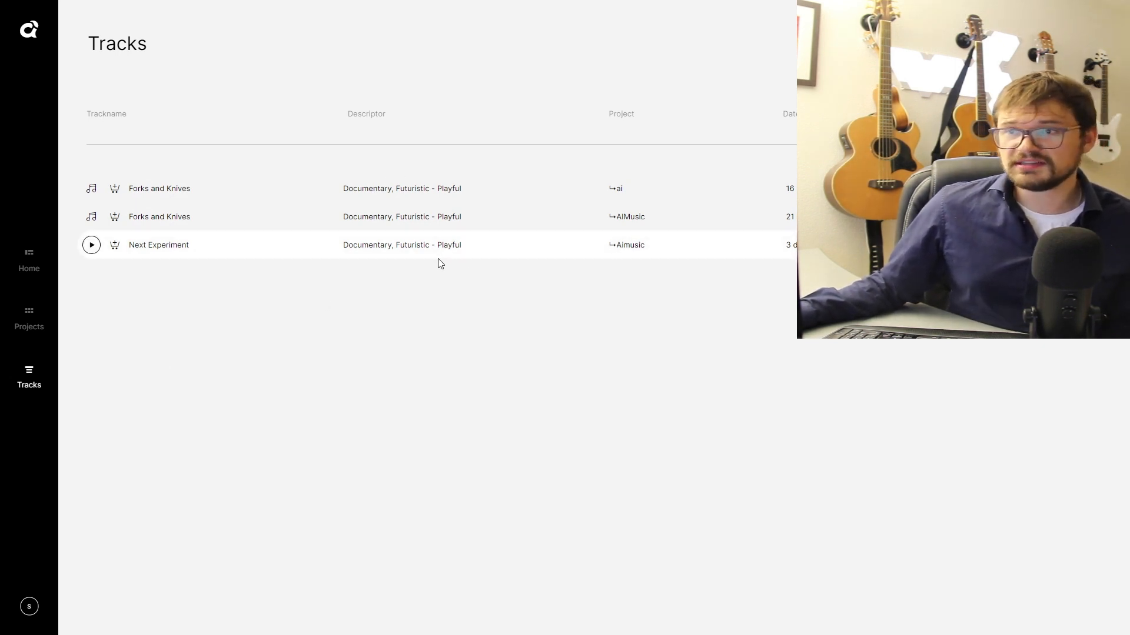